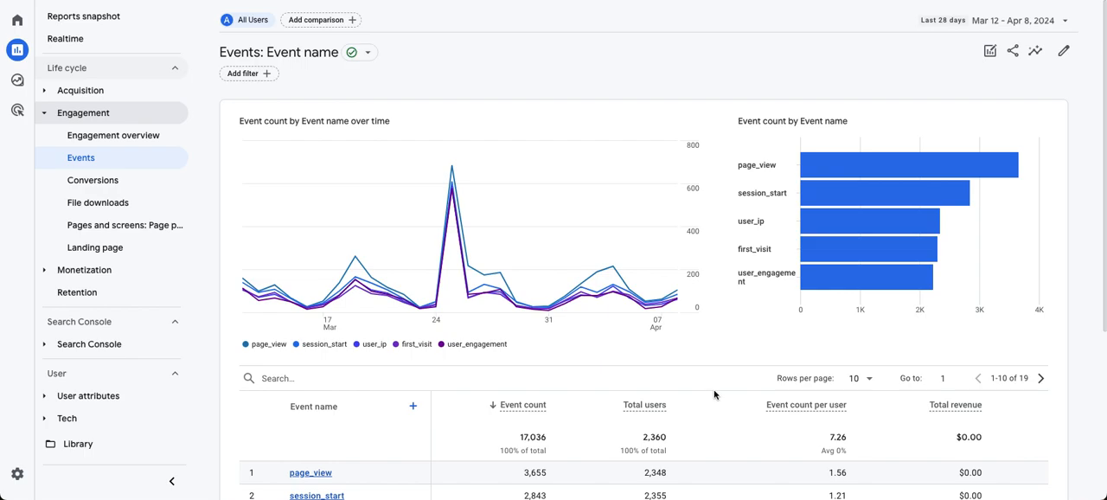
- Open the click event report (132 events, 86 users) and review its country and session ID cards
scroll("down", 3)
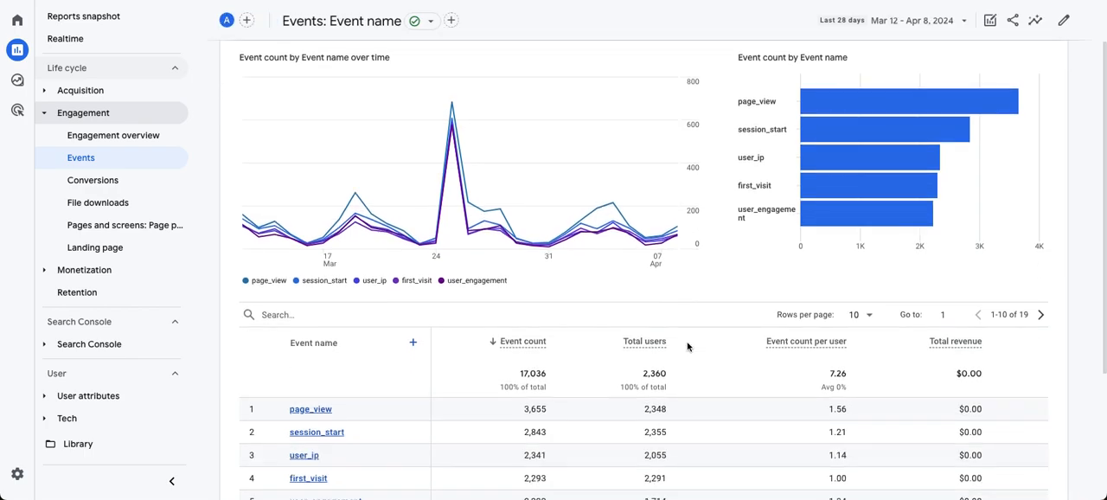
scroll("down", 3)
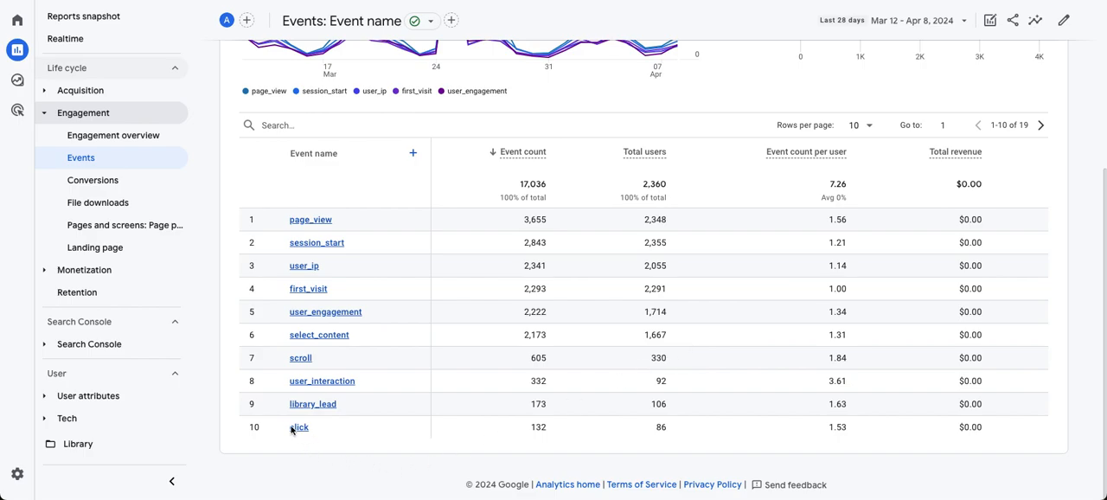
mouse_move(327, 437)
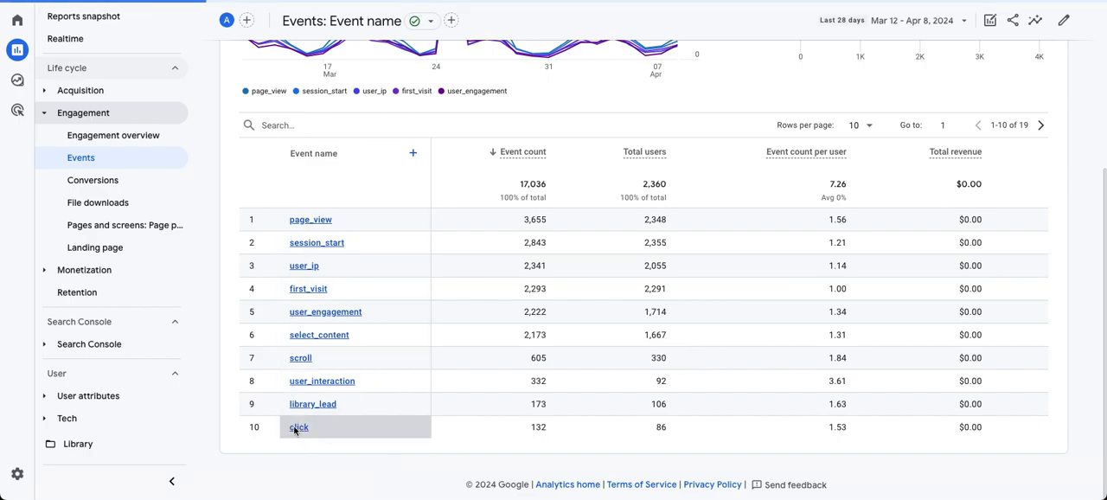
left_click(298, 427)
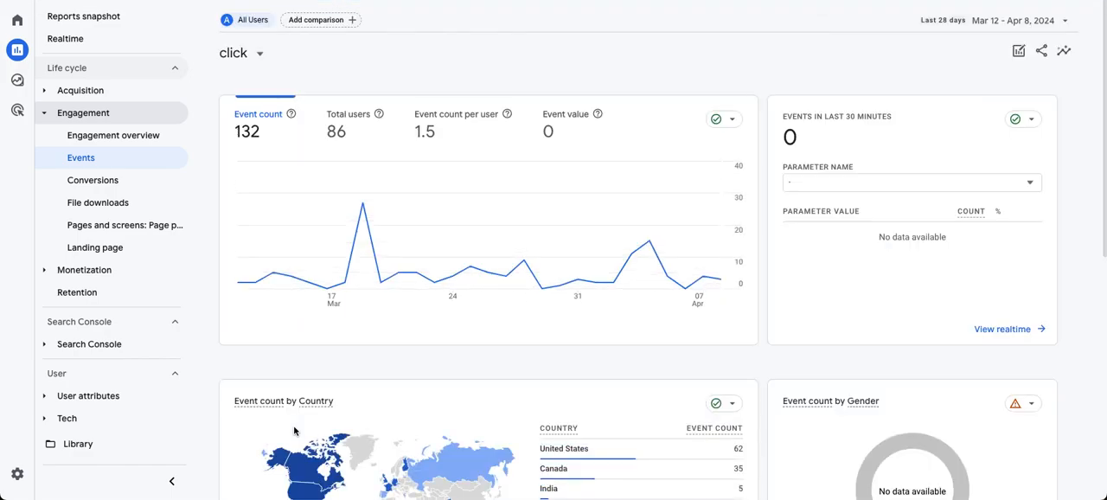
mouse_move(513, 310)
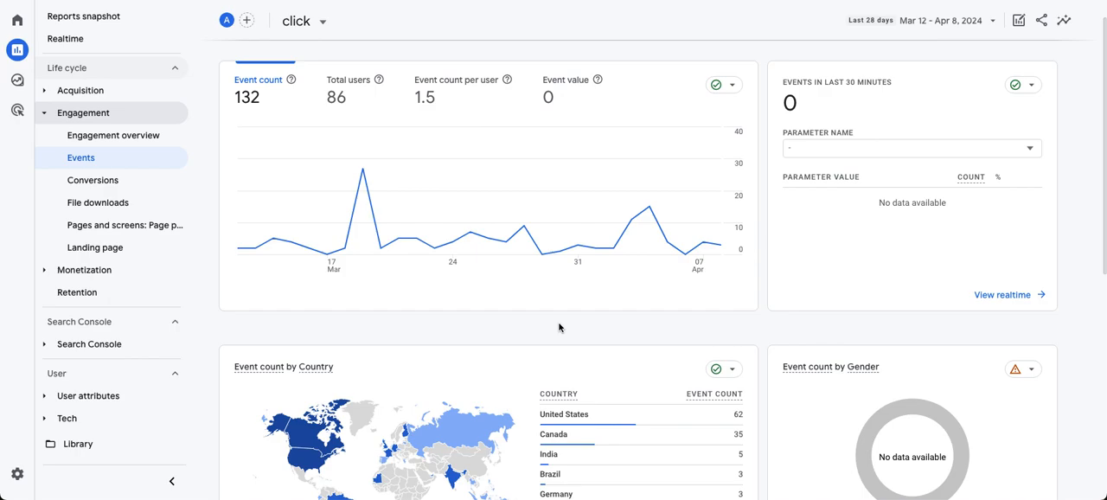
scroll("down", 3)
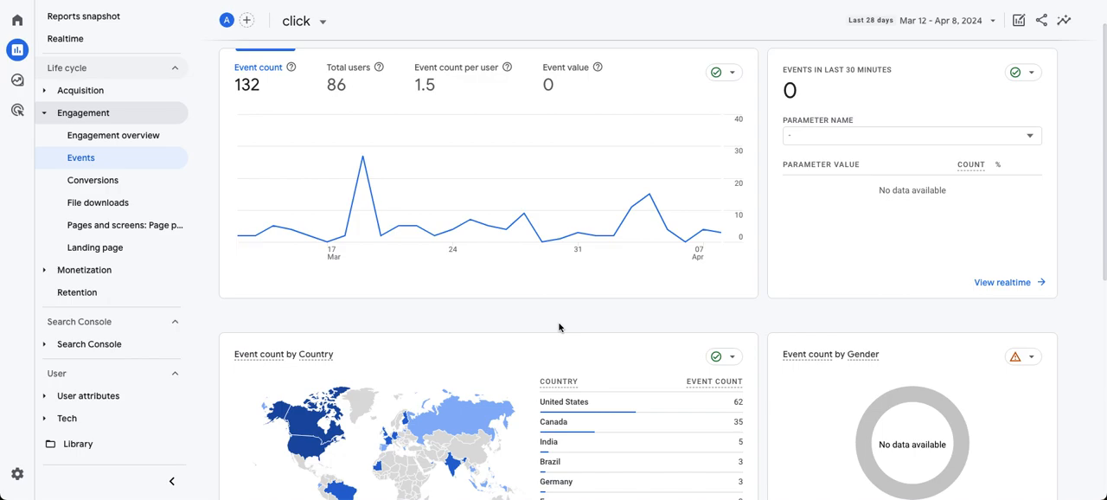
scroll("down", 3)
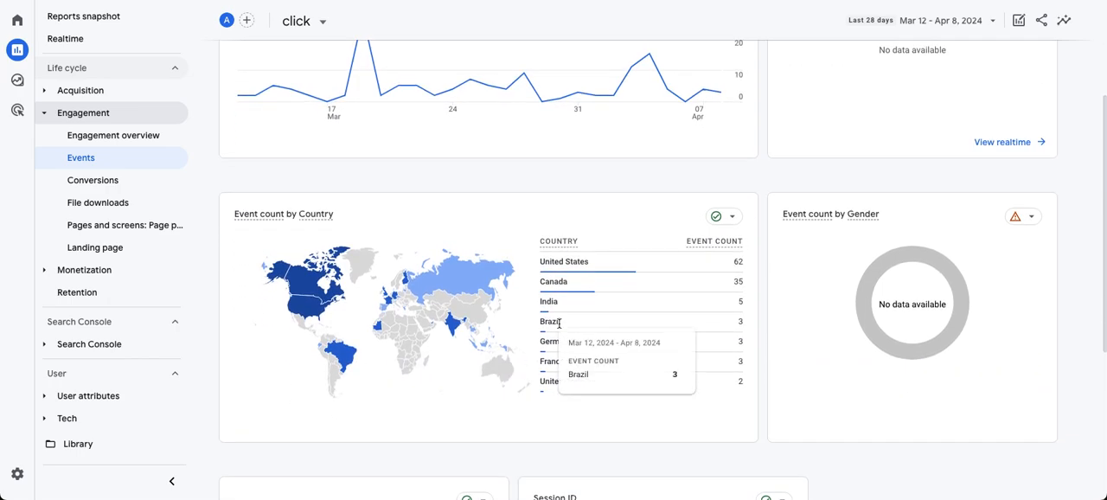
scroll("down", 3)
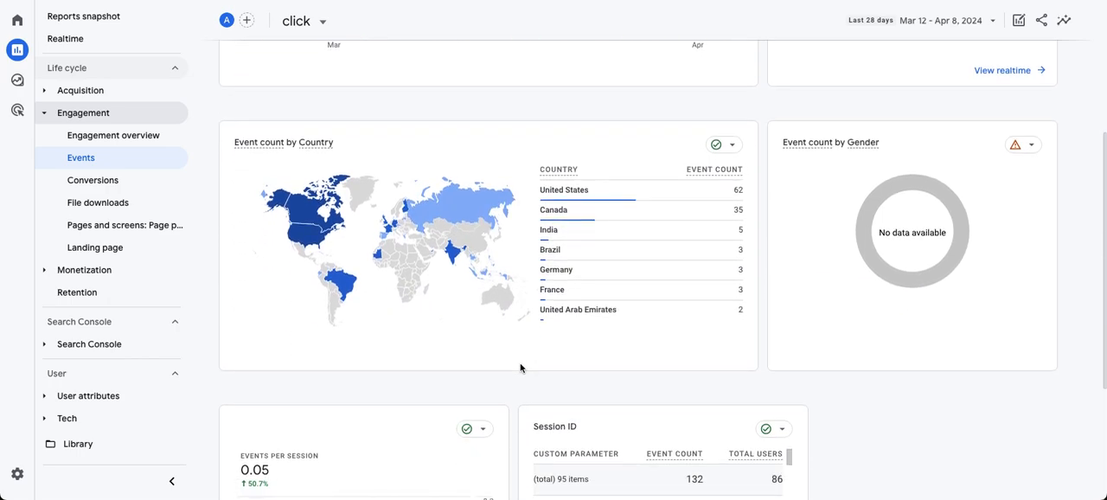
scroll("down", 3)
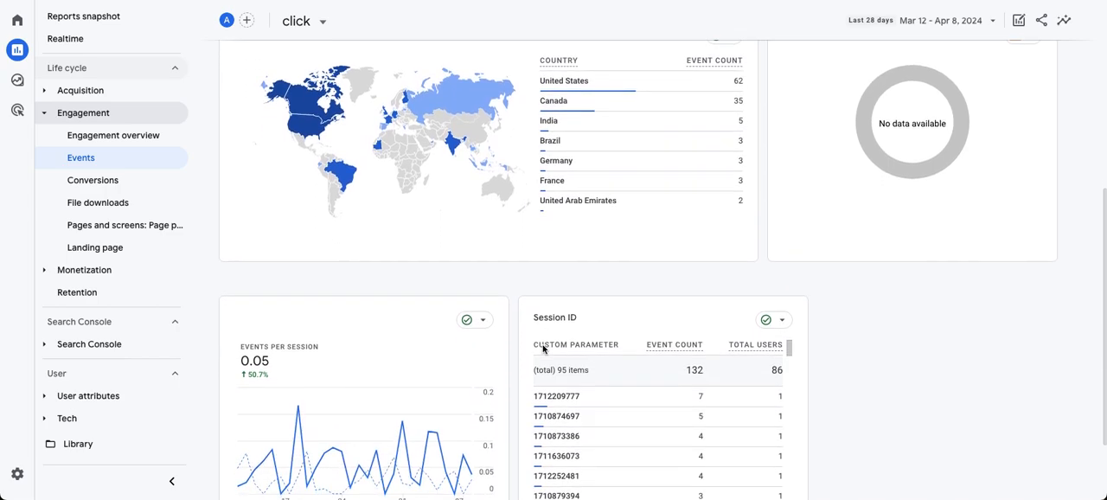
scroll("down", 3)
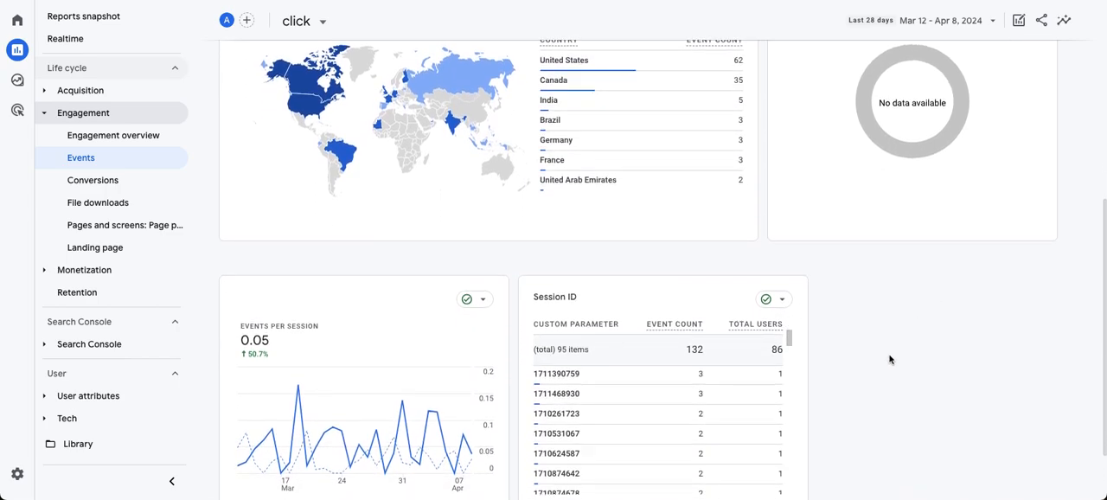
scroll("down", 3)
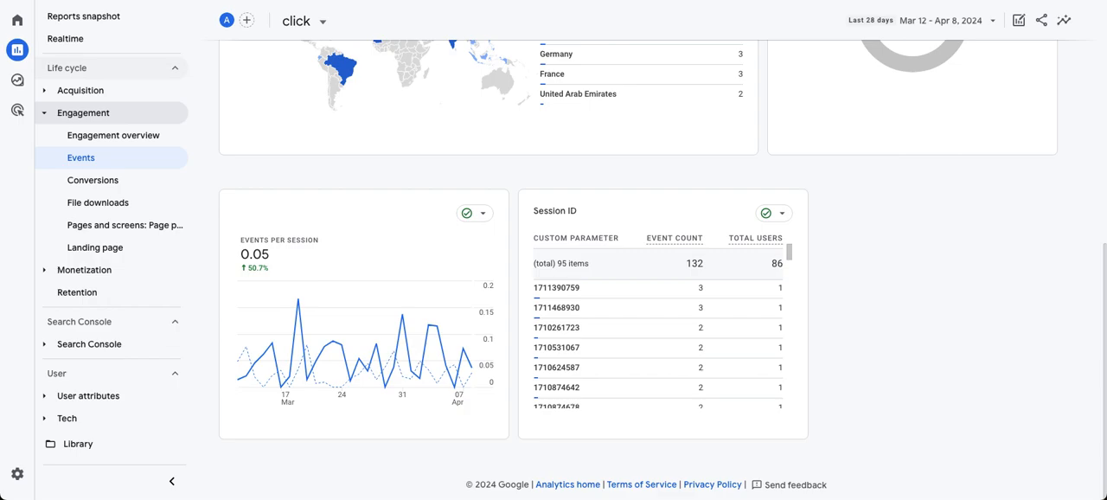
- Go to Admin, then Data display > Custom definitions, listing nine existing custom dimensions
left_click(17, 49)
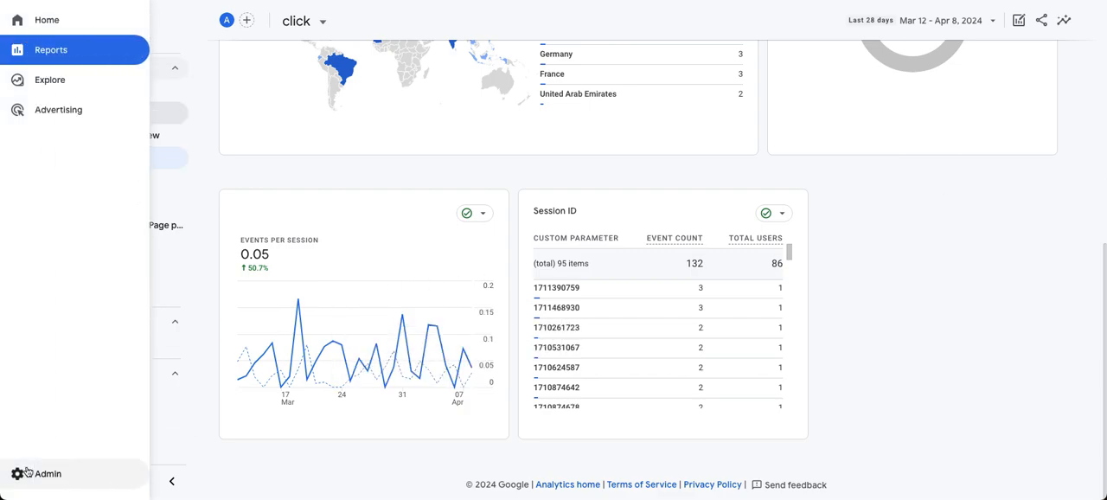
left_click(47, 473)
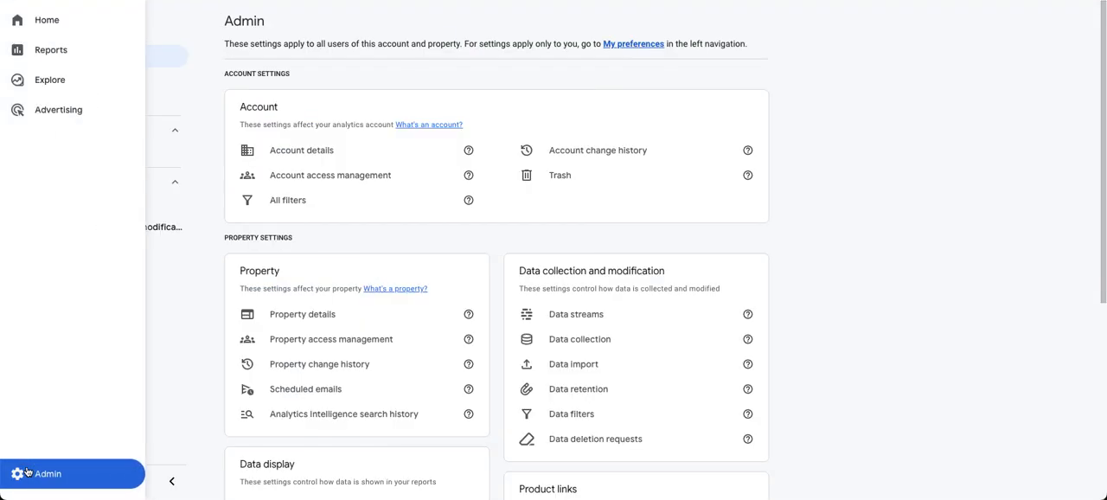
left_click(172, 480)
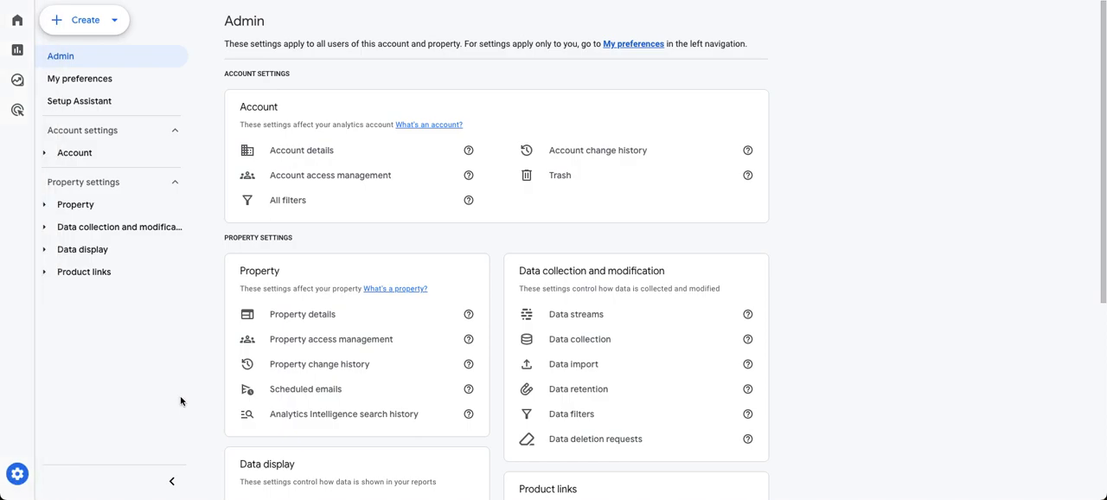
scroll("down", 3)
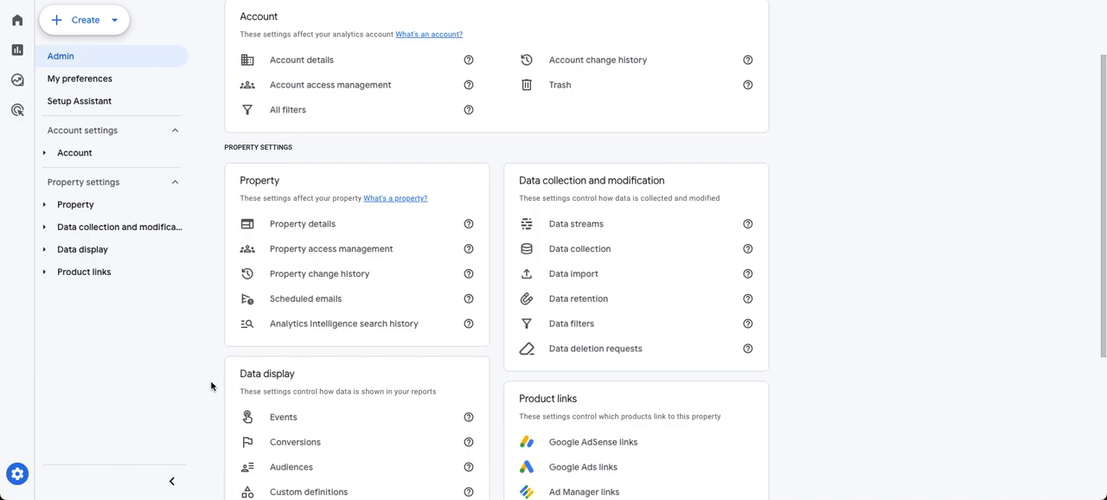
scroll("down", 3)
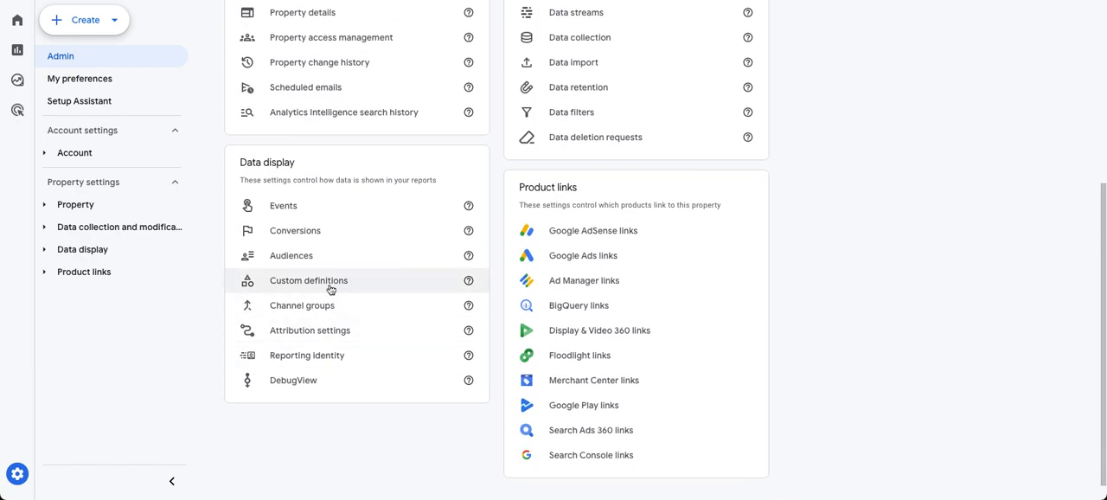
left_click(309, 280)
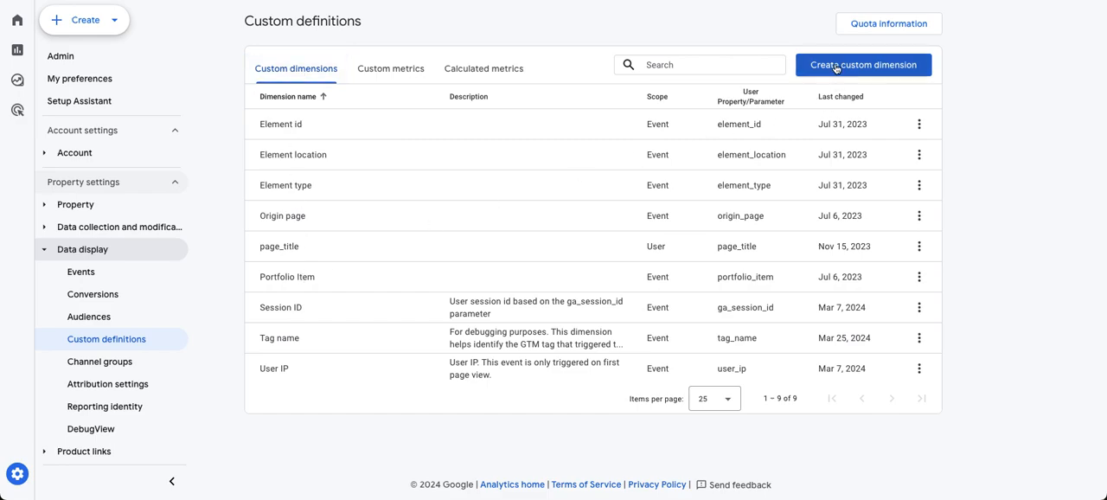
- Create a custom dimension named 'Link URL' with event parameter link_url, unsaved
left_click(863, 64)
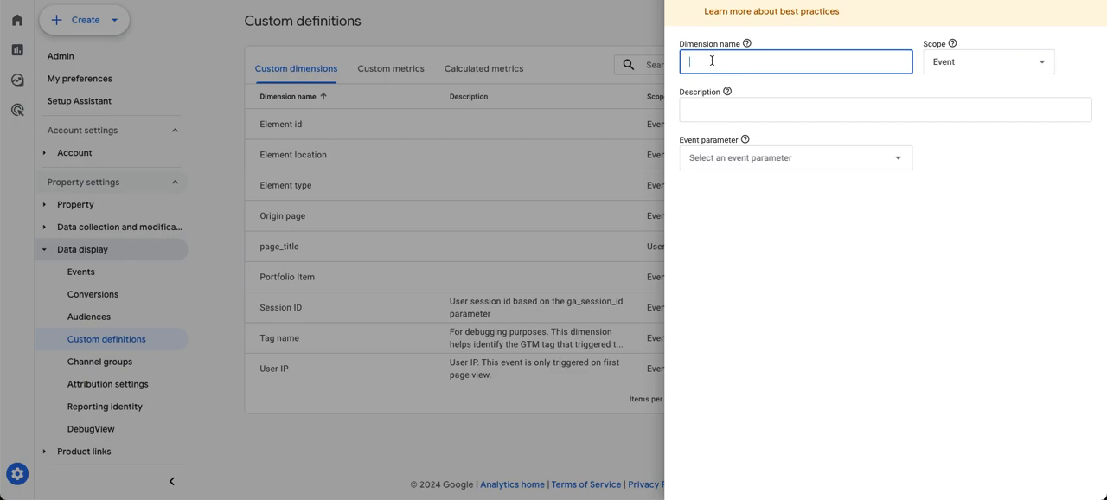
type("Link URL")
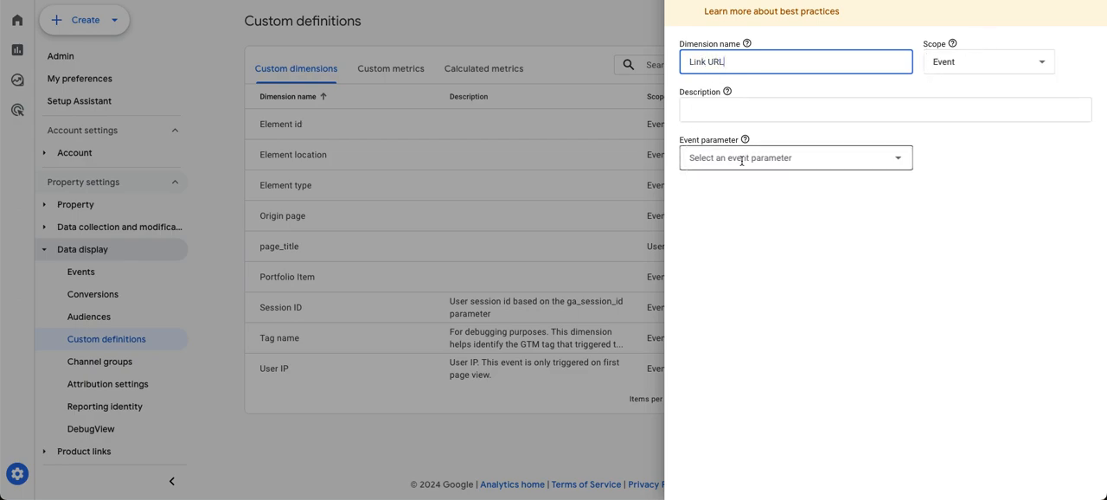
left_click(794, 157)
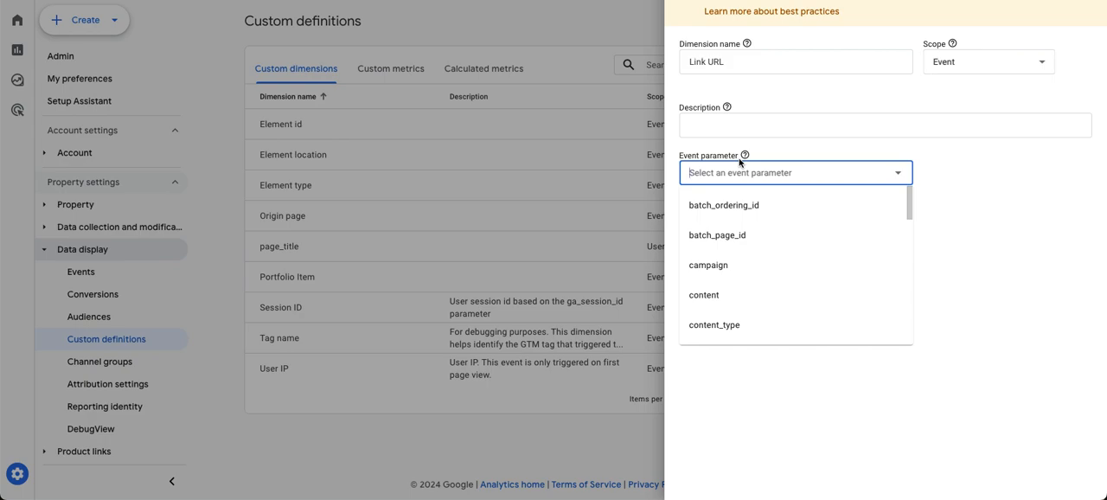
type("link")
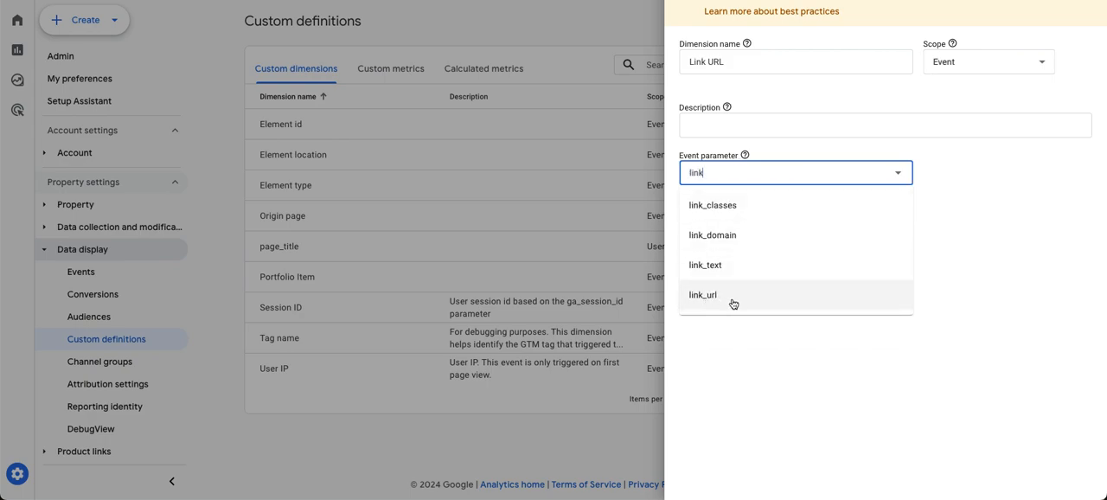
left_click(703, 294)
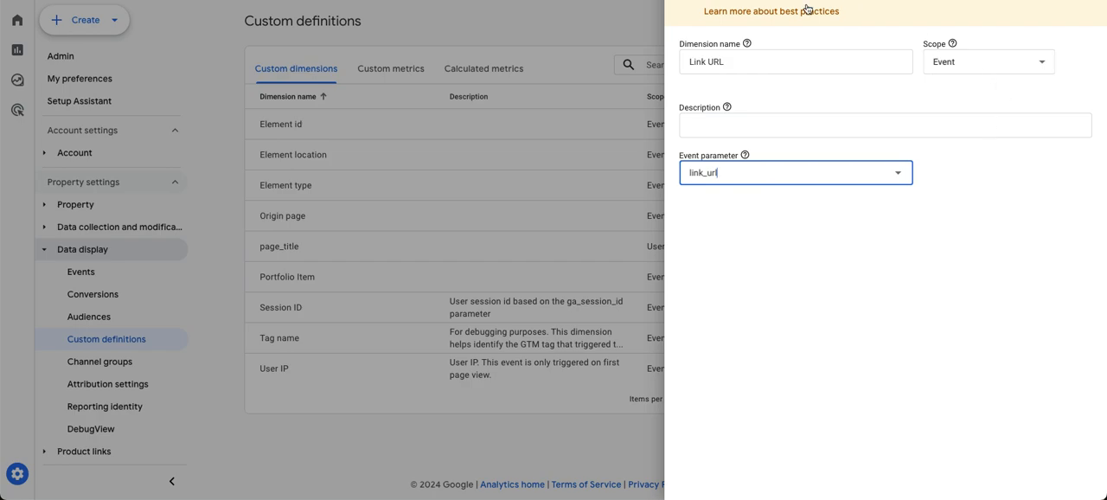
mouse_move(772, 250)
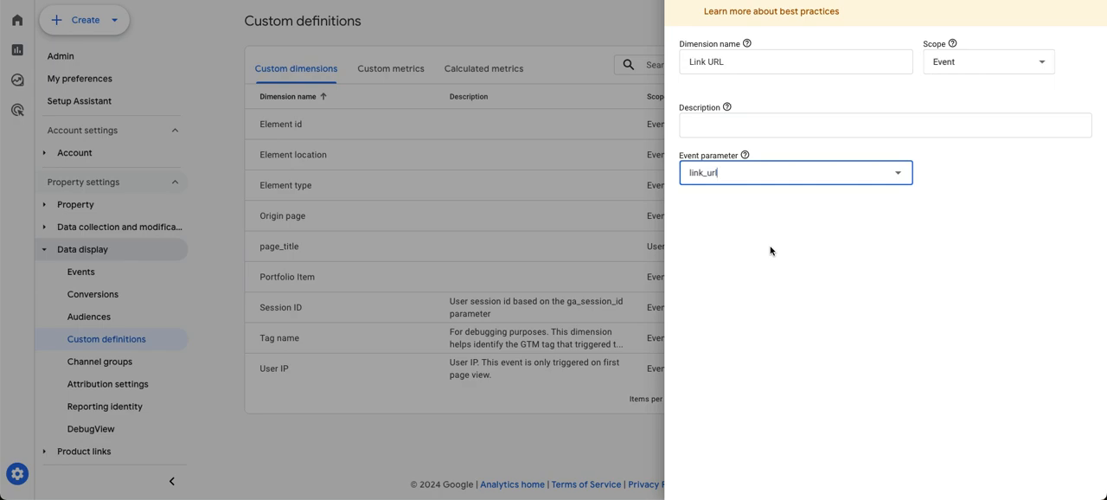
mouse_move(838, 169)
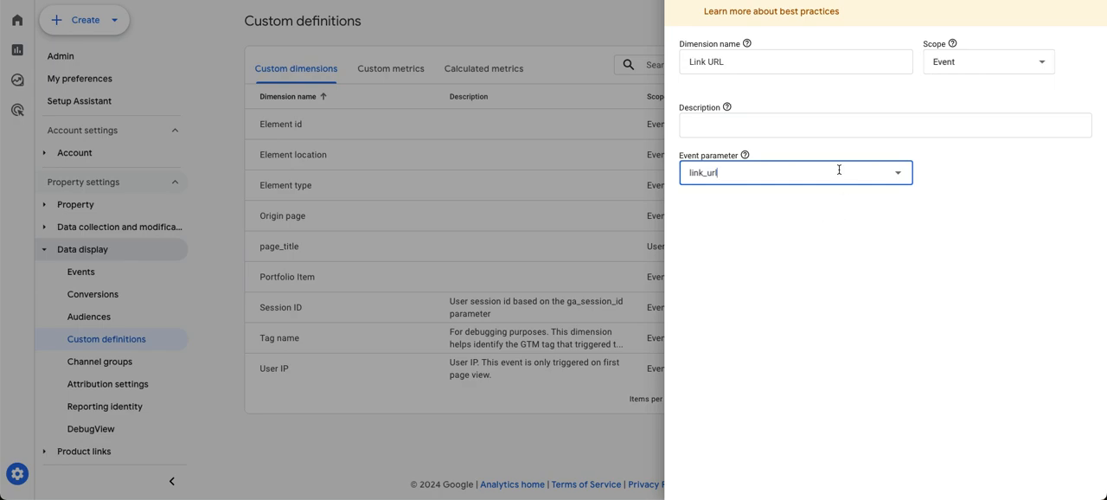
- Filter the event parameter field by 'link' to show link_classes, link_domain, link_text and link_url
left_click(794, 171)
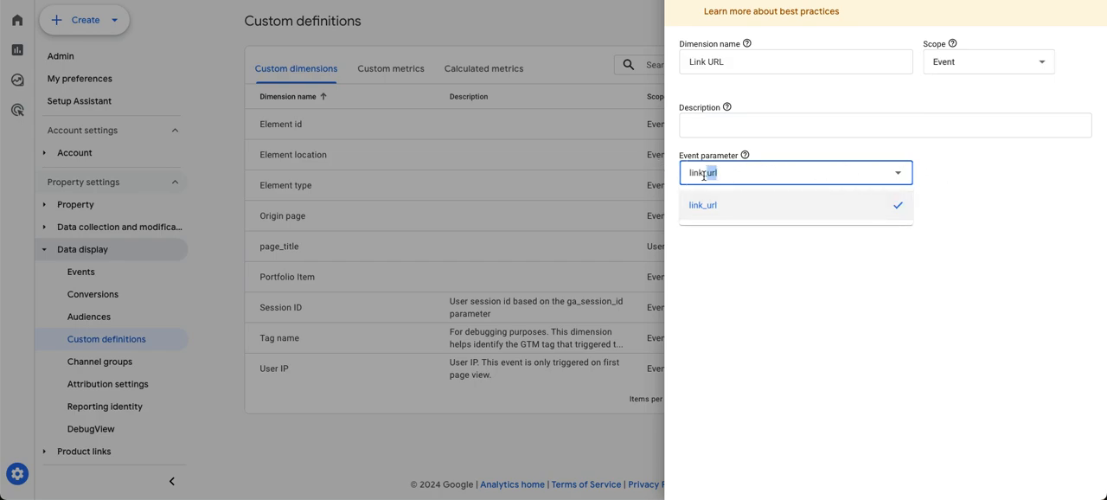
type("link")
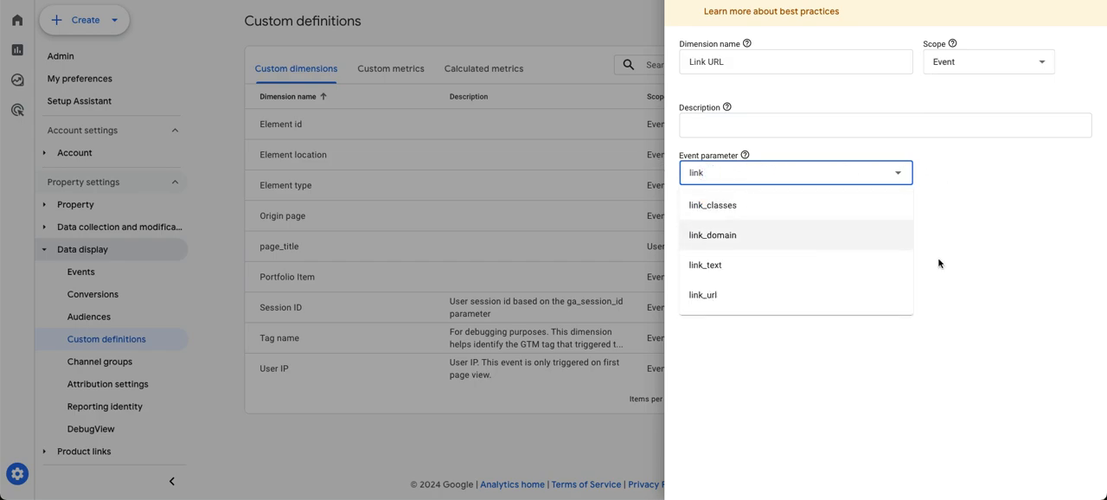
mouse_move(755, 242)
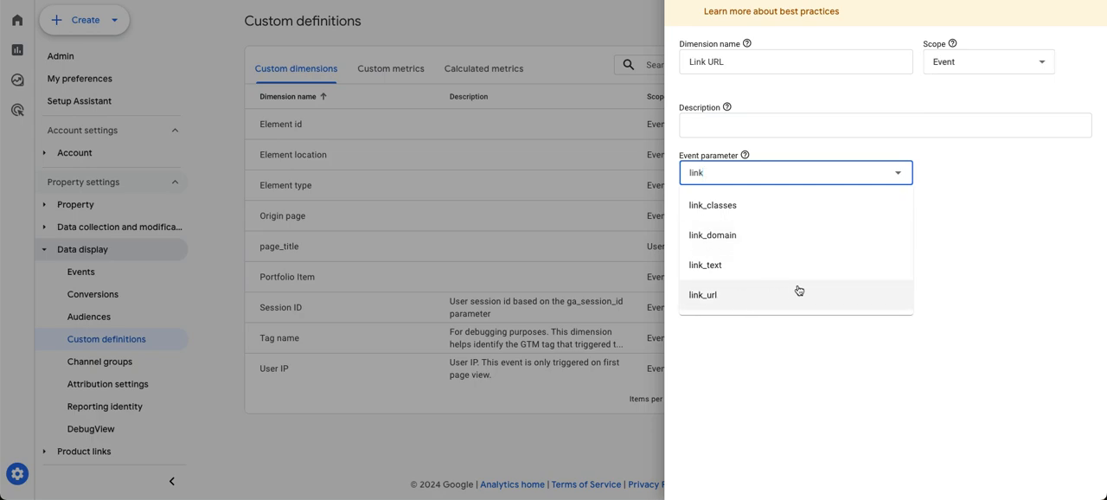
mouse_move(744, 235)
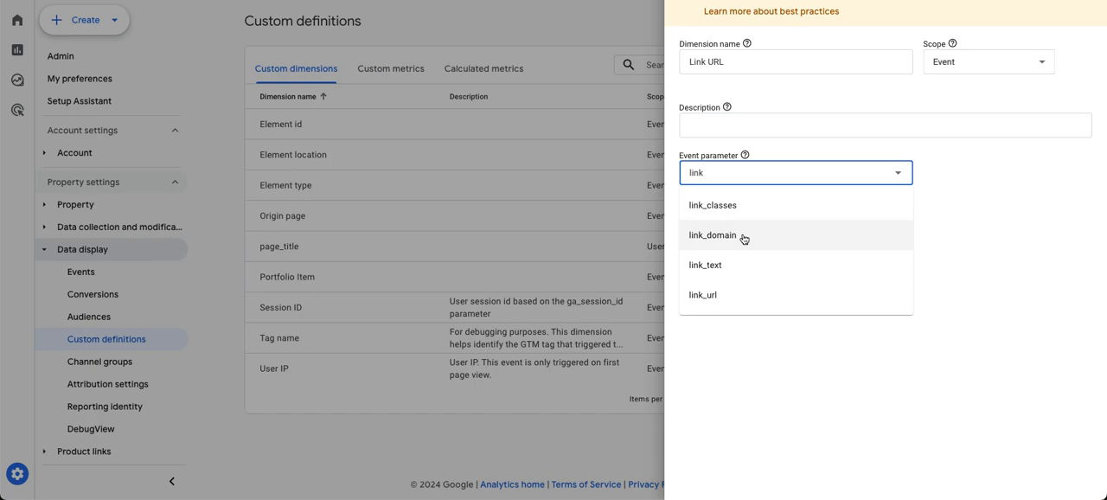
mouse_move(835, 280)
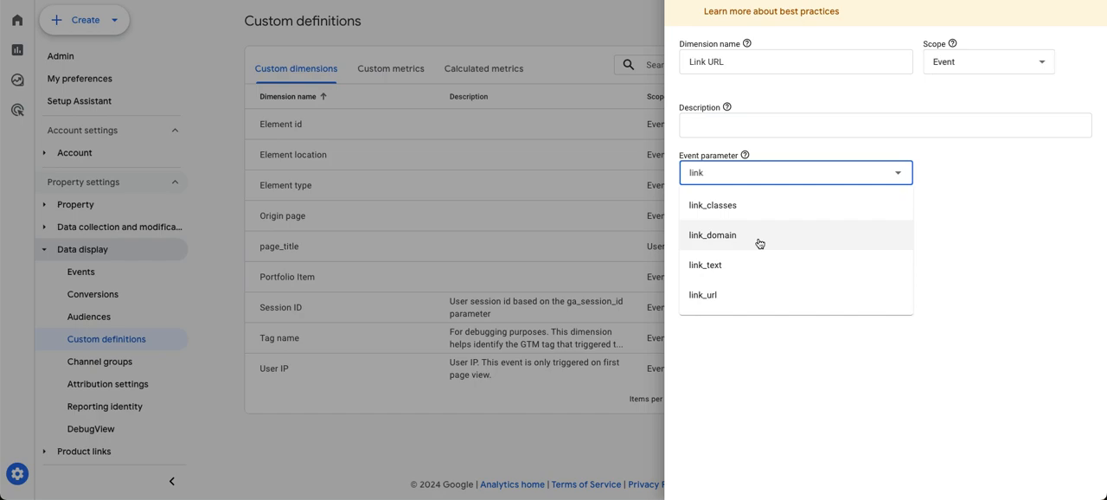
mouse_move(1028, 242)
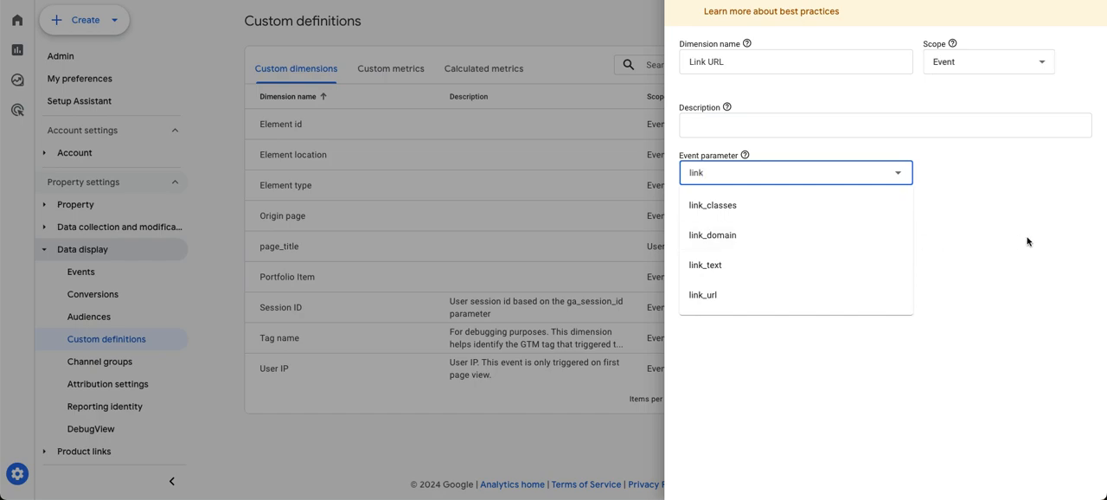
mouse_move(1029, 241)
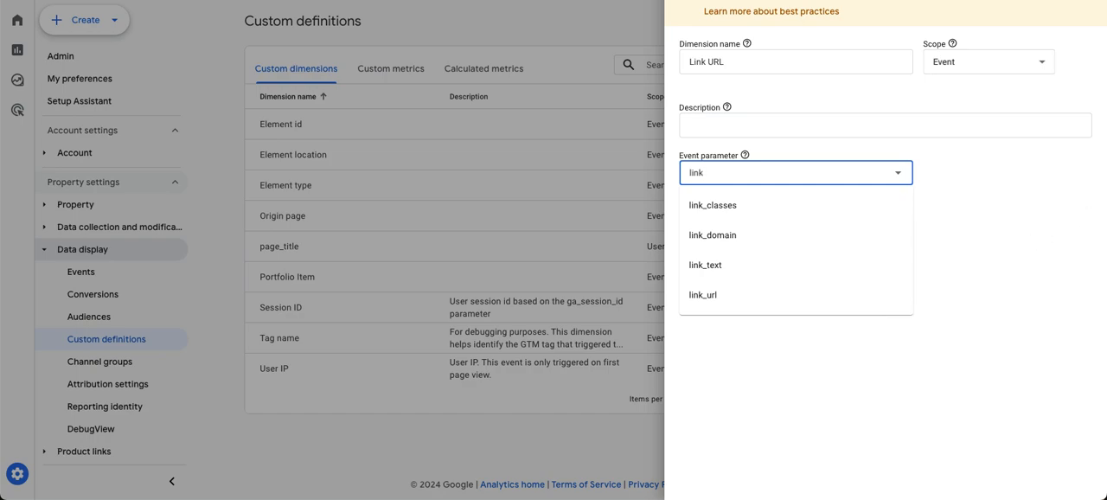